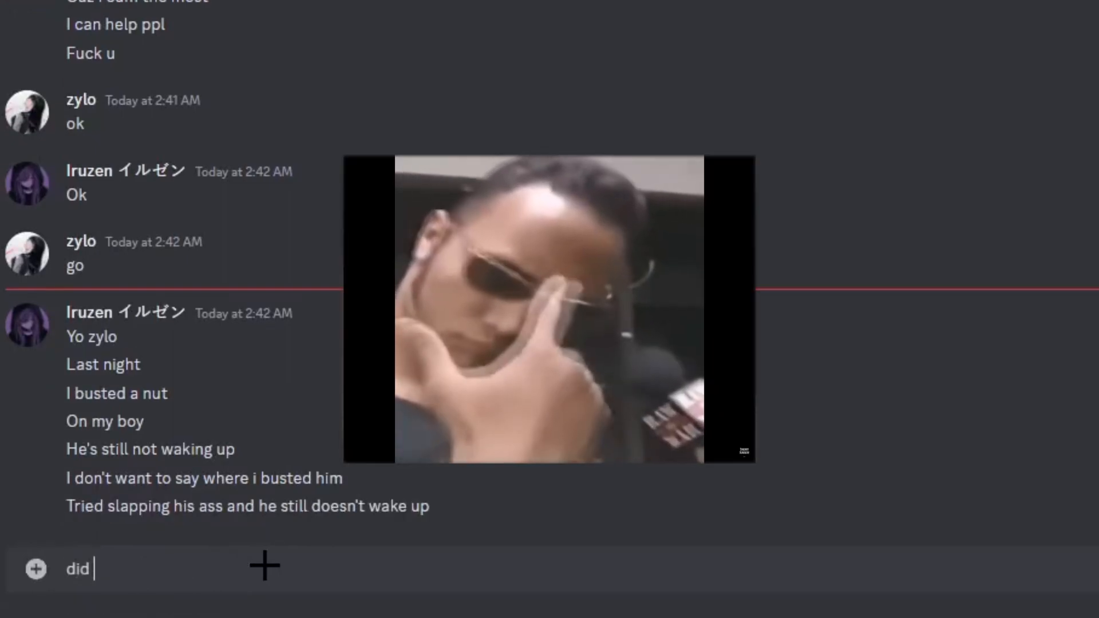
# Draft the Discord reply 'u bust on him like u busted on'
pyautogui.write('u bust on')
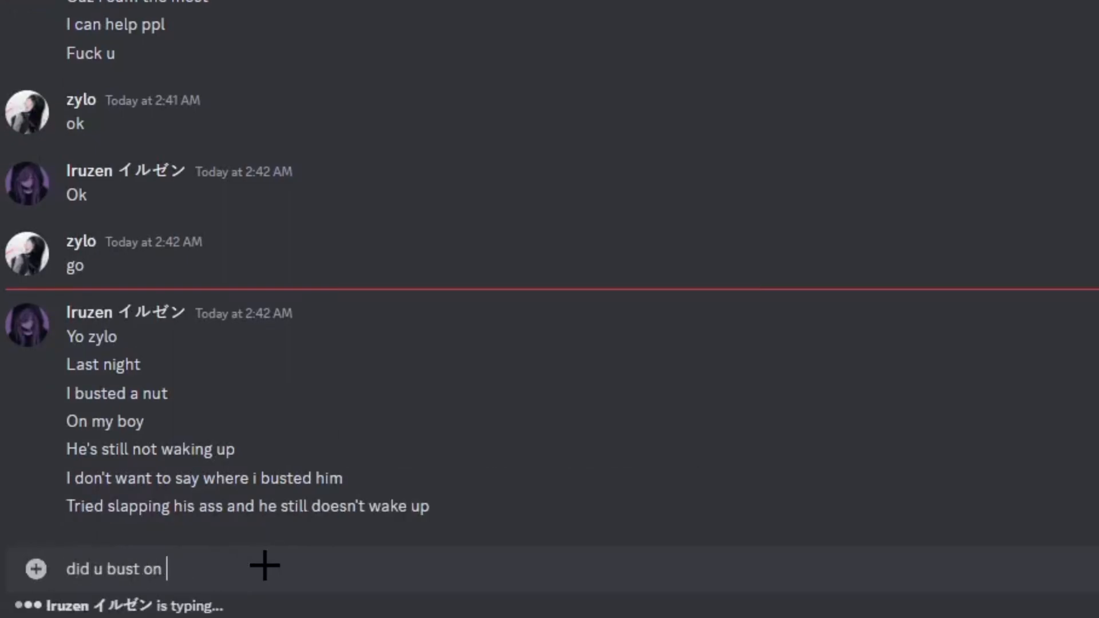
pyautogui.write('him like u busted on')
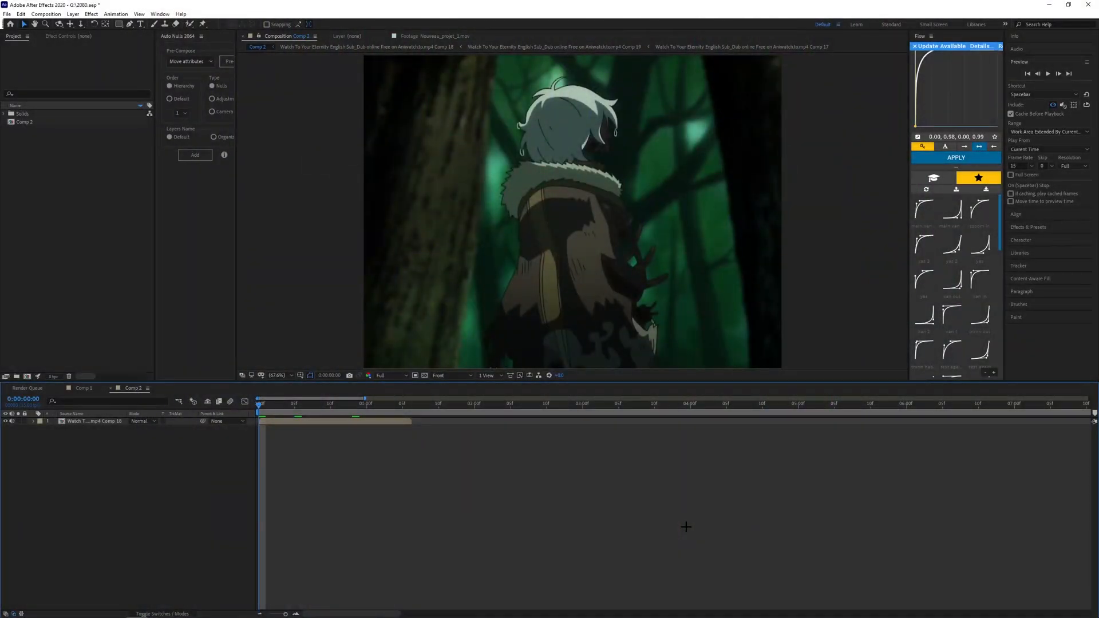
pyautogui.moveTo(493, 454)
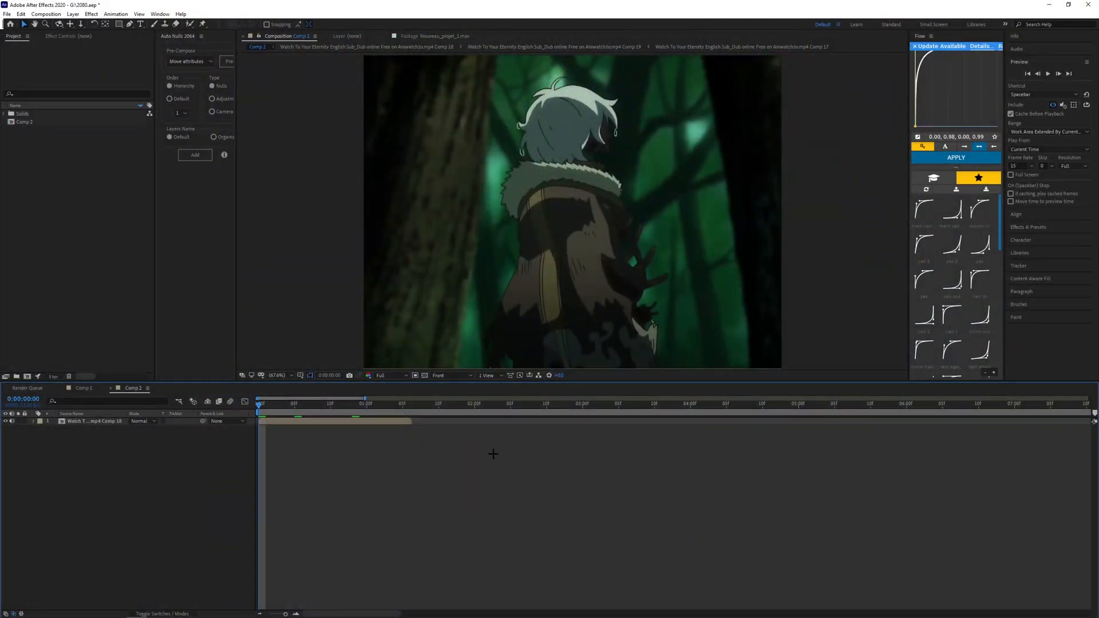
pyautogui.moveTo(506, 447)
pyautogui.write('motion tile')
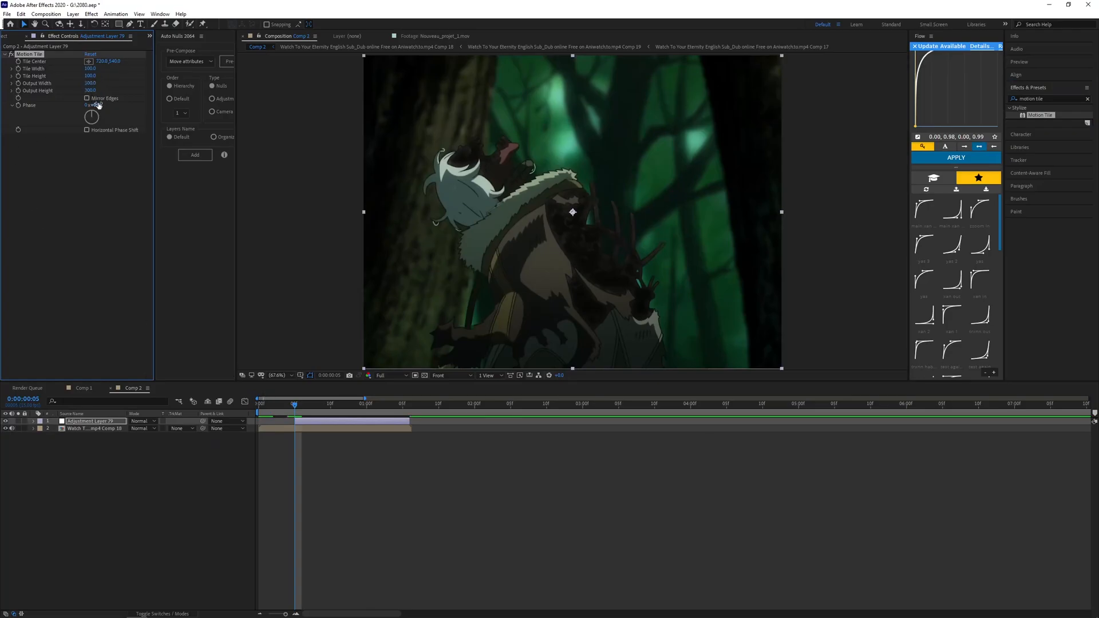
# Search Effects & Presets for 'warp' to find S_WarpPuddle
pyautogui.click(87, 98)
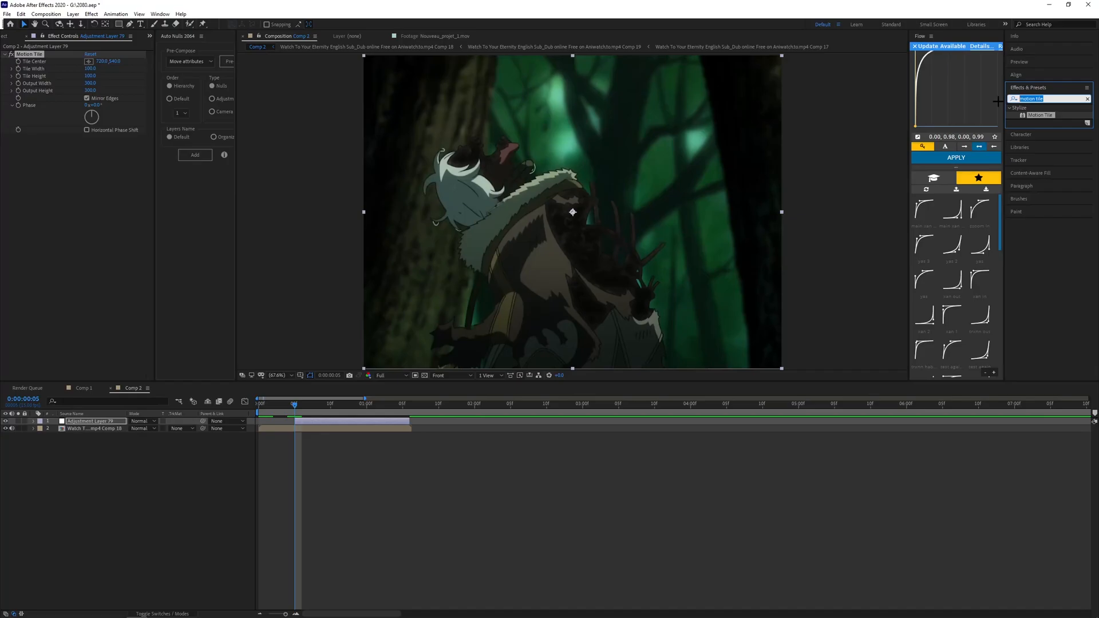
pyautogui.write('warp')
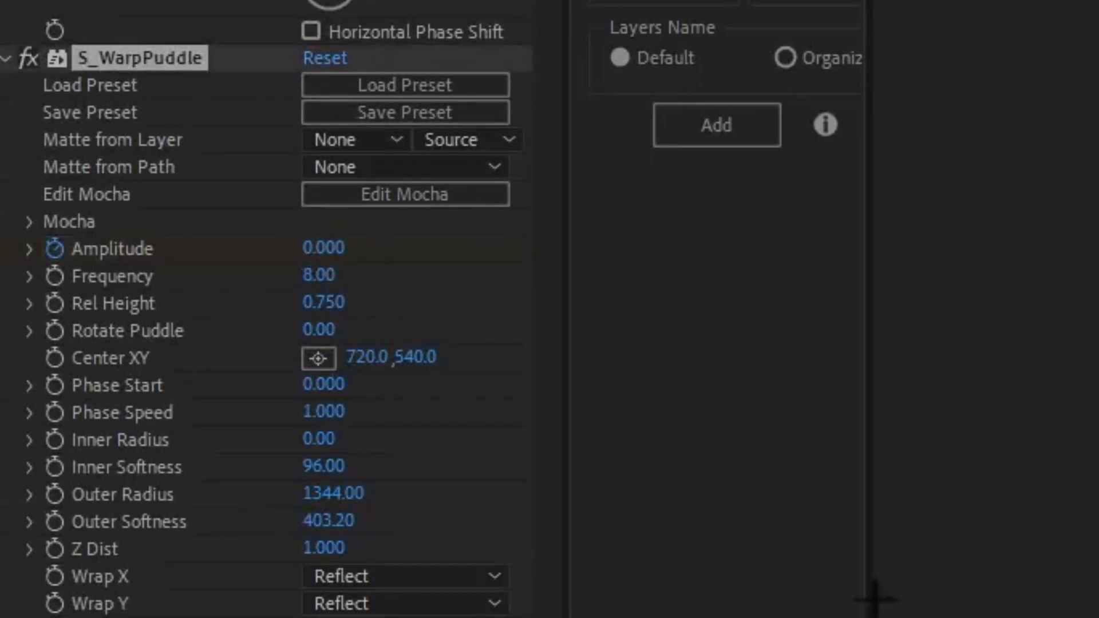
# Set S_WarpPuddle Frequency to 1.2, Rel Height to 0.900 and Phase Speed to 2.1
pyautogui.doubleClick(318, 274)
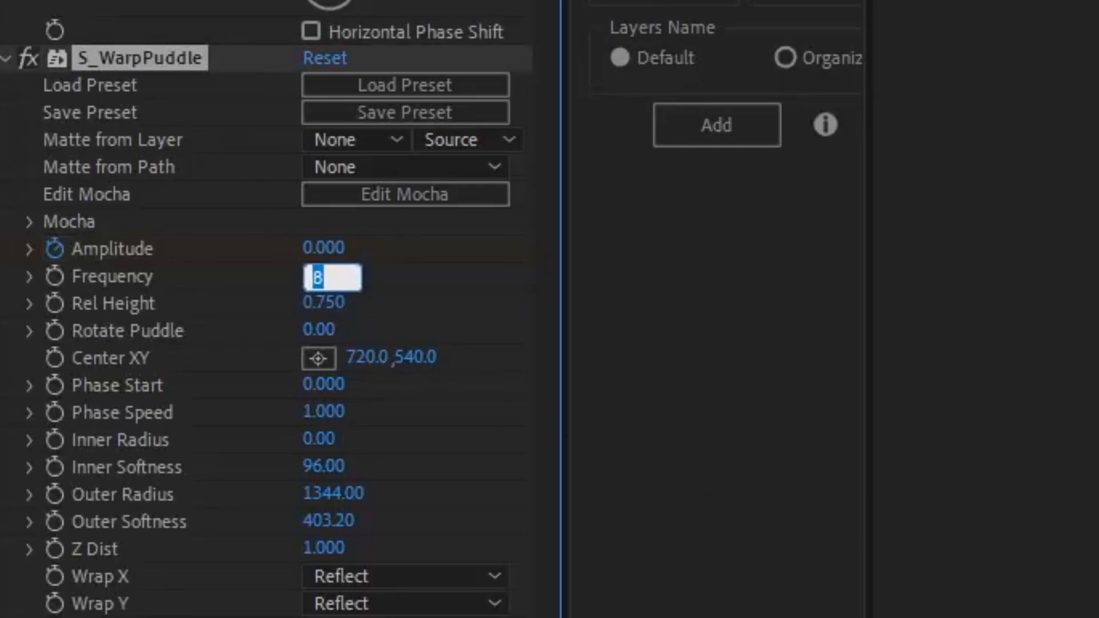
pyautogui.write('1.209')
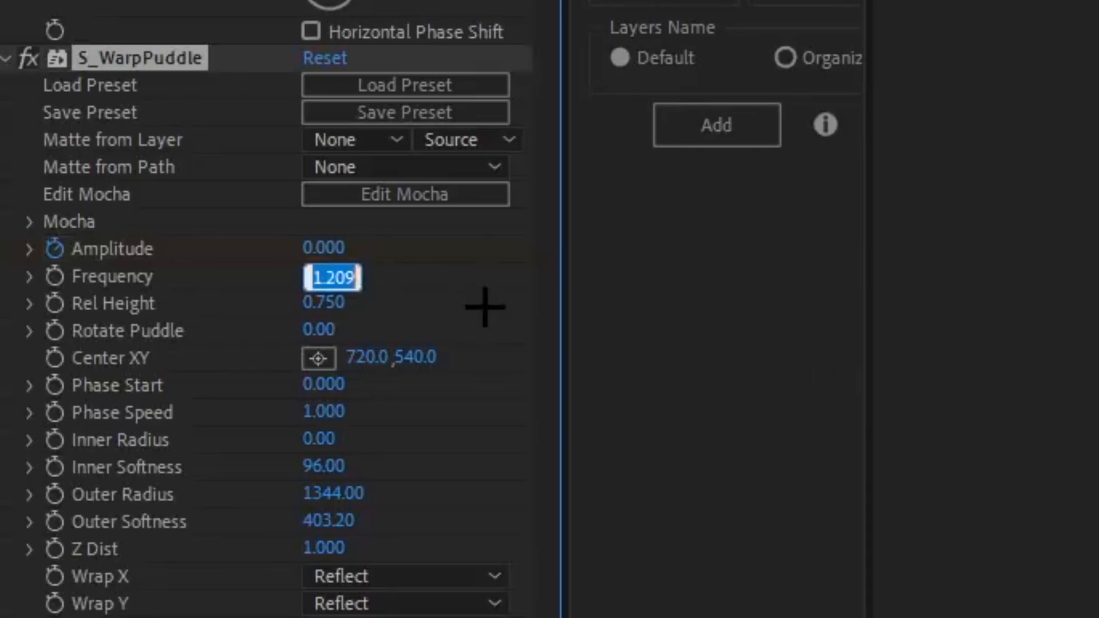
pyautogui.write('1.2')
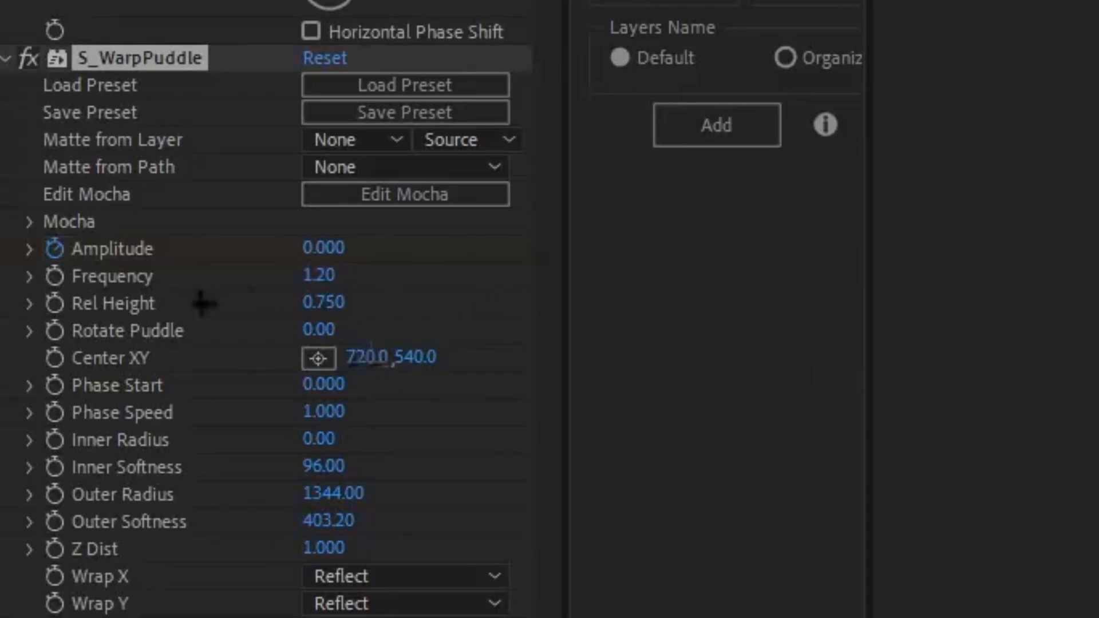
pyautogui.doubleClick(323, 303)
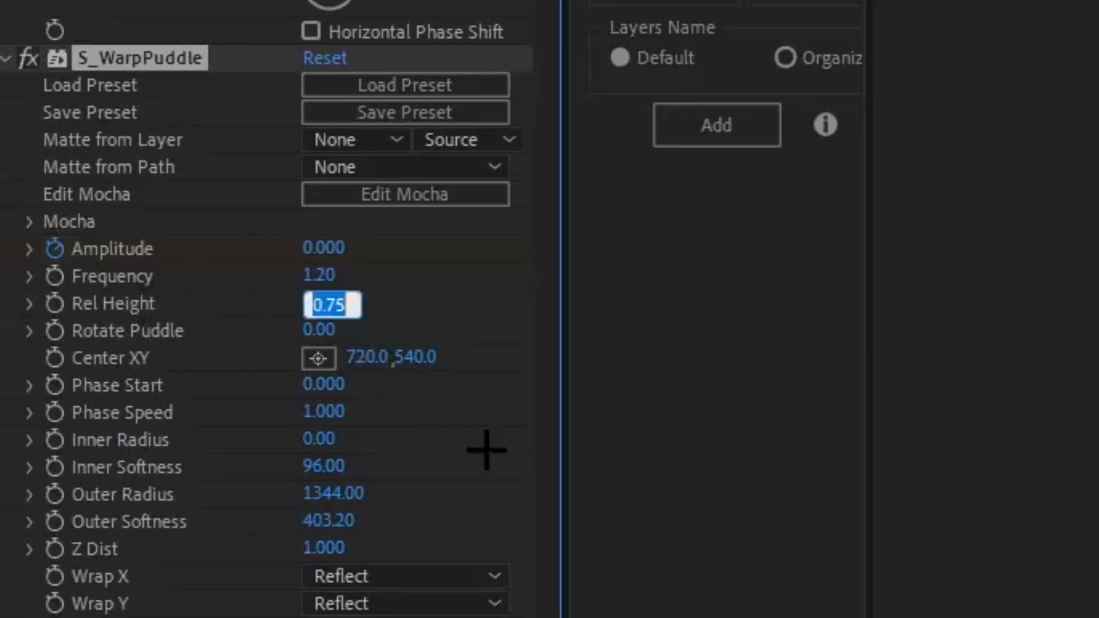
pyautogui.write('0')
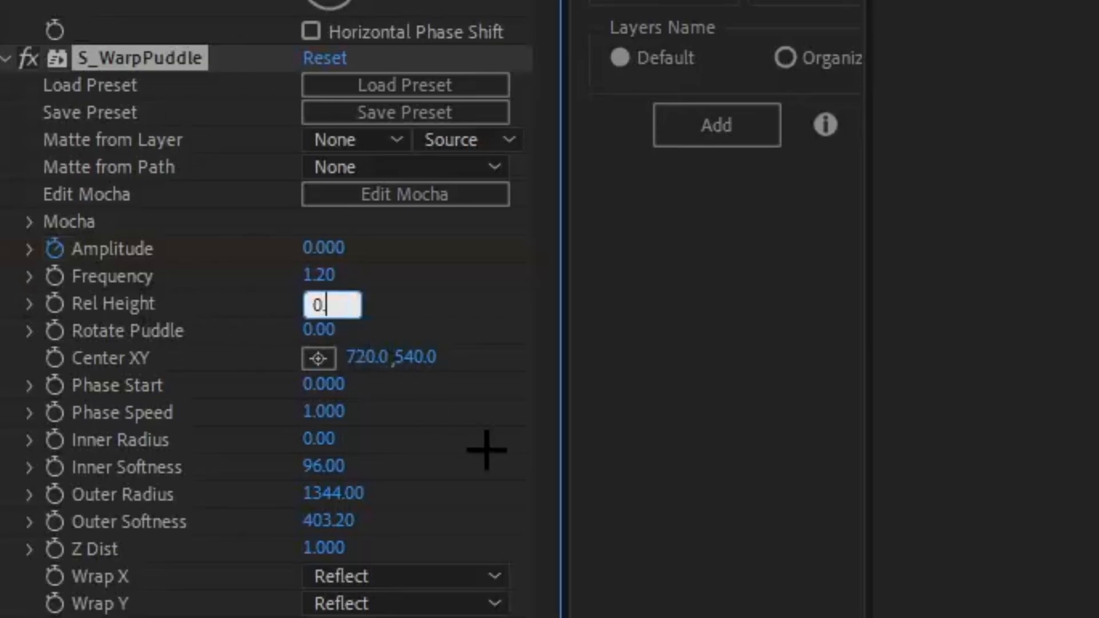
pyautogui.write('0.900')
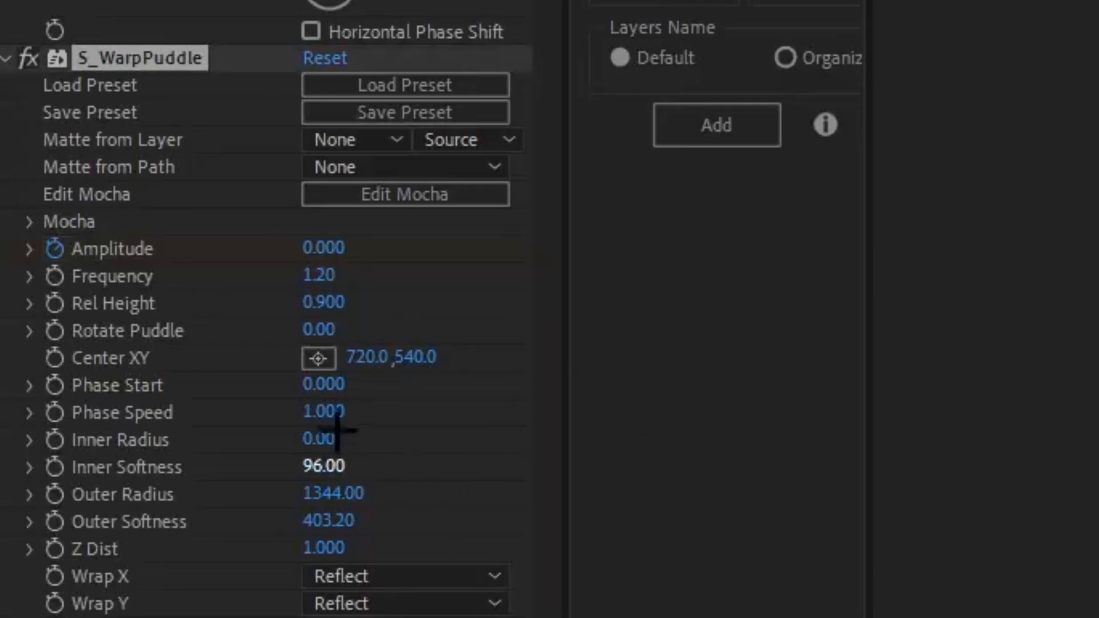
pyautogui.write('2')
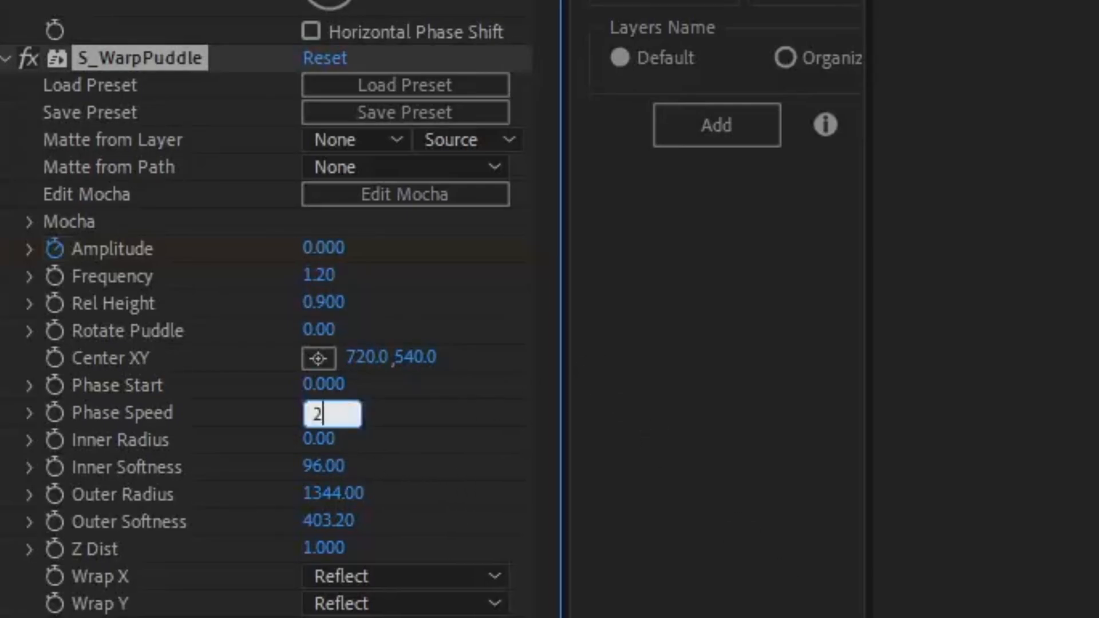
pyautogui.write('.100')
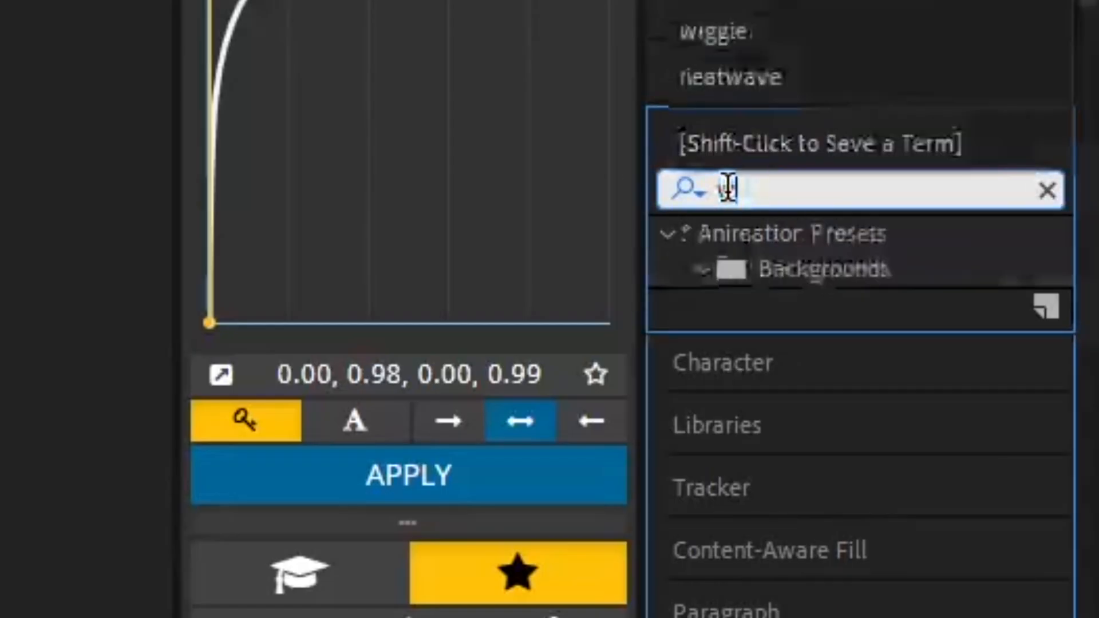
# Search effects for 'warpbub' to bring up S_WarpBubble
pyautogui.write('warpbub')
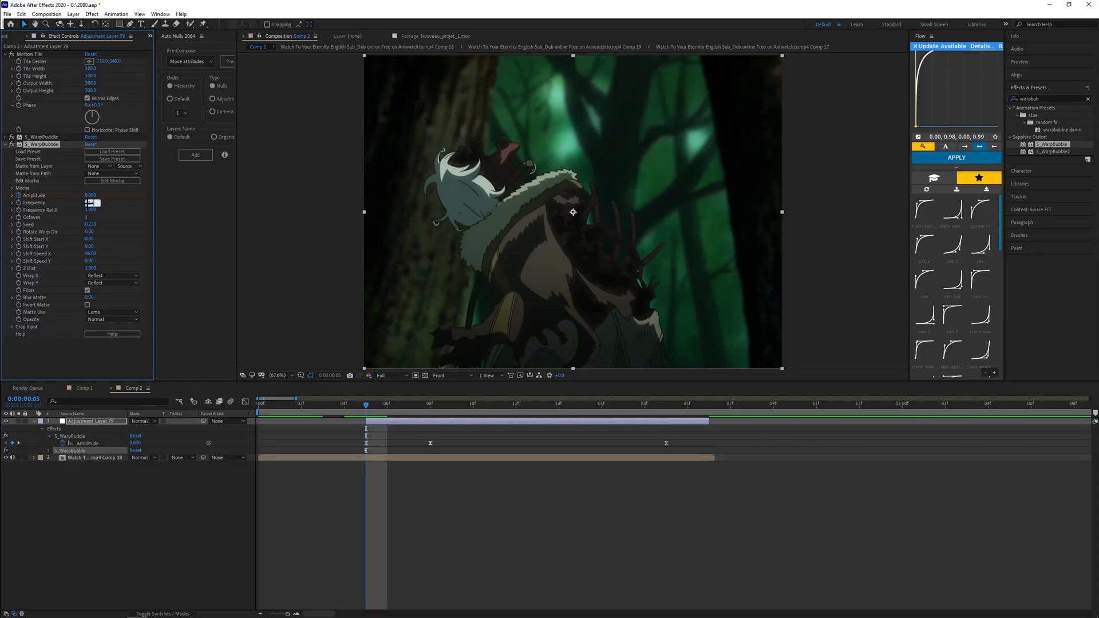
# Set S_WarpBubble Frequency 0.40, Shift Speed X 4300 and Shift Speed Y 4900
pyautogui.write('0.40')
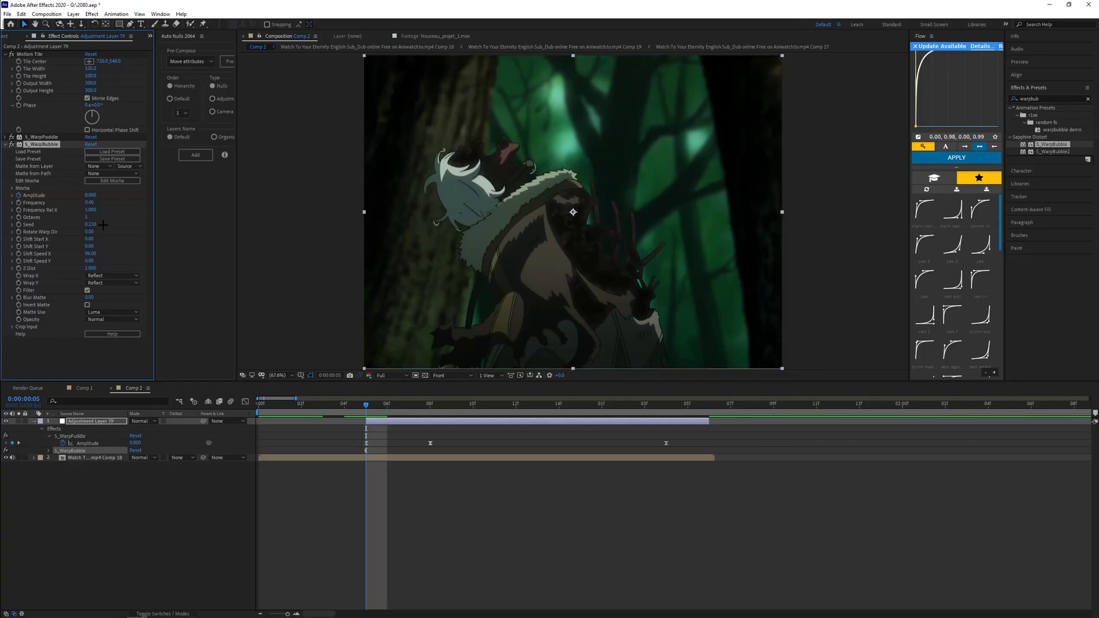
pyautogui.click(90, 254)
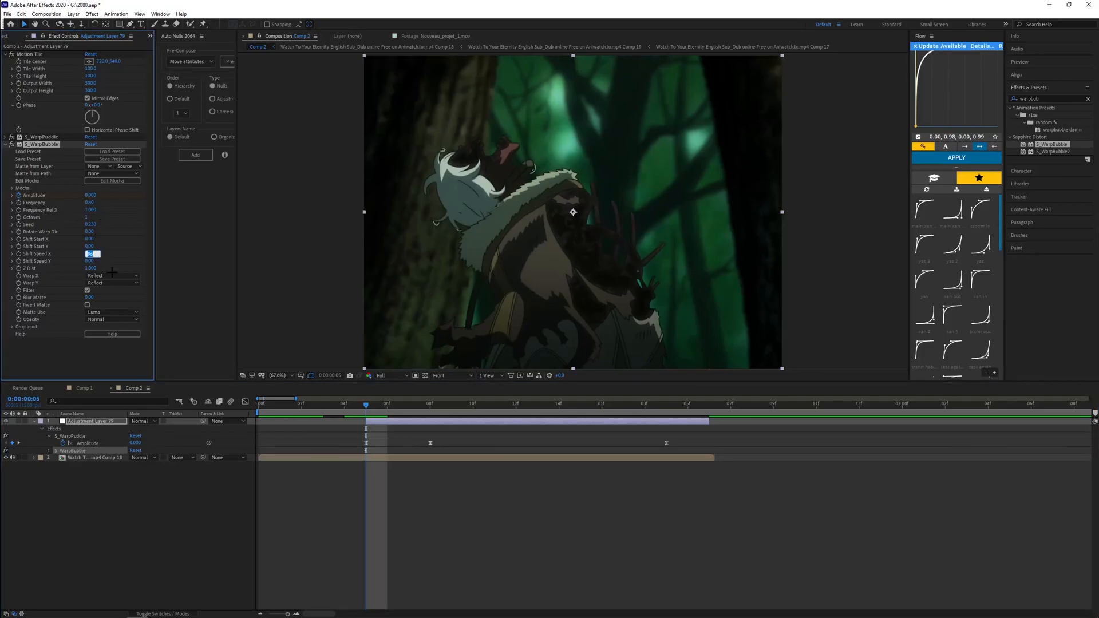
pyautogui.write('4300')
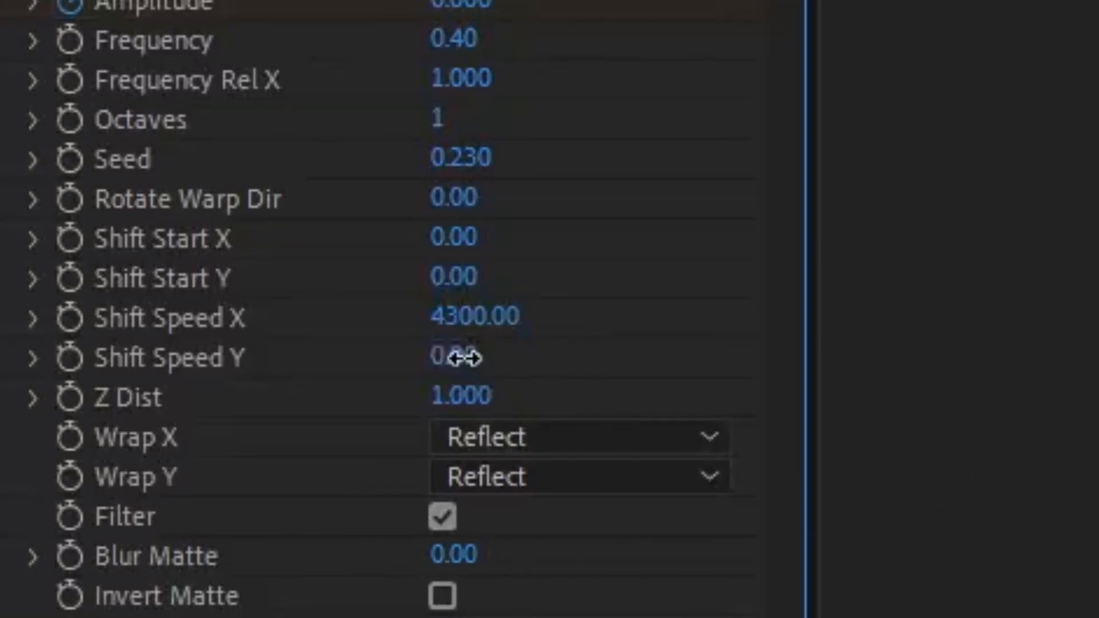
pyautogui.write('4900')
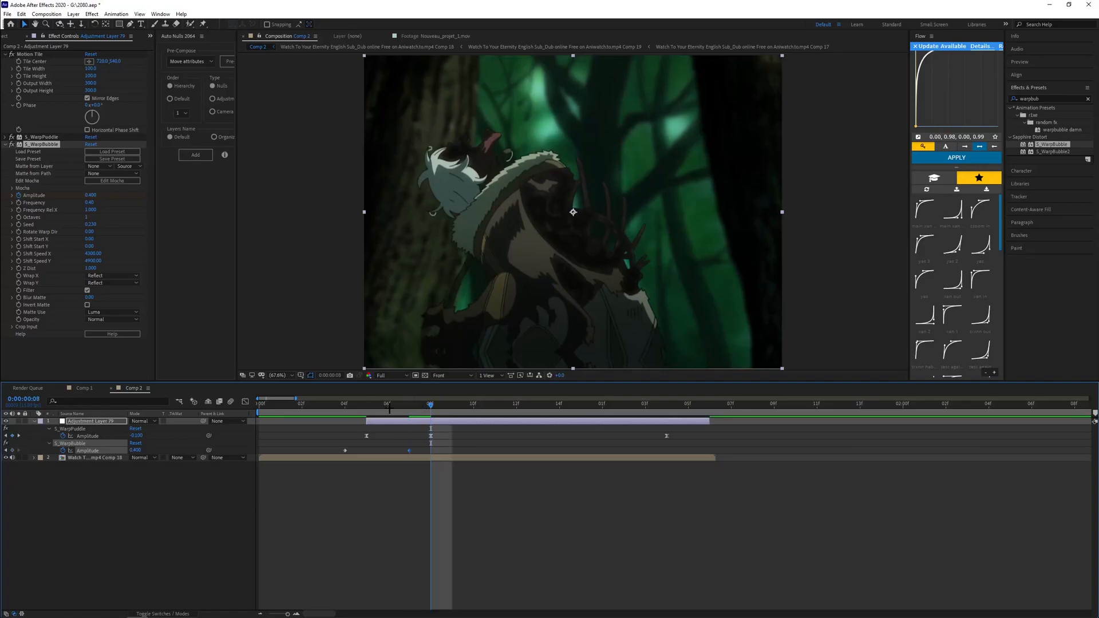
# Show S_WarpBubble's Amplitude keyframes as a curve in the Graph Editor
pyautogui.click(710, 404)
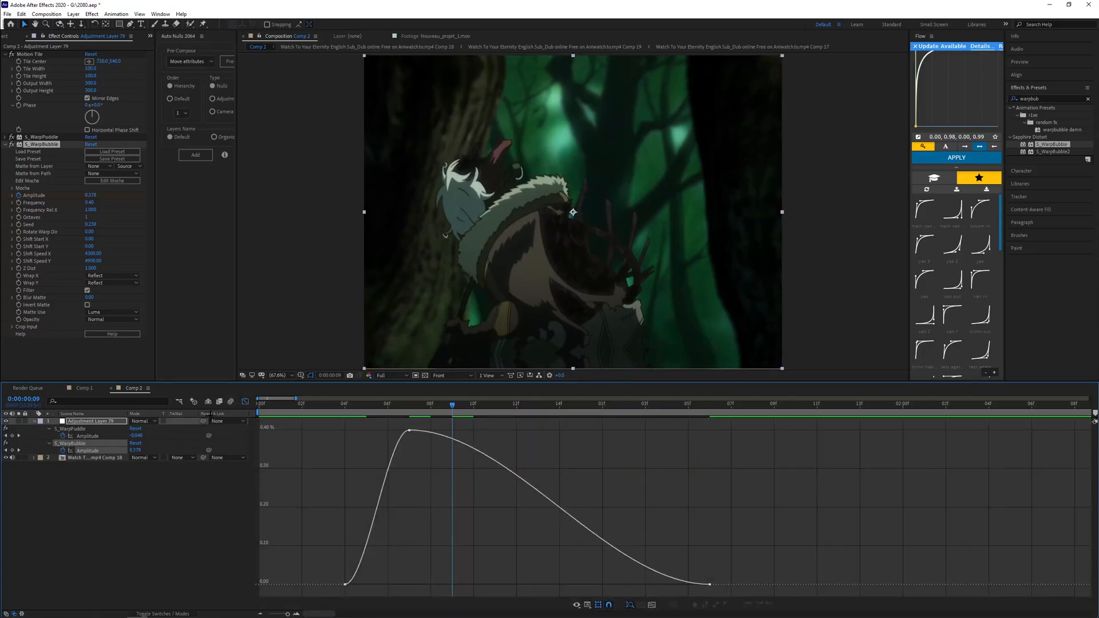
pyautogui.click(409, 431)
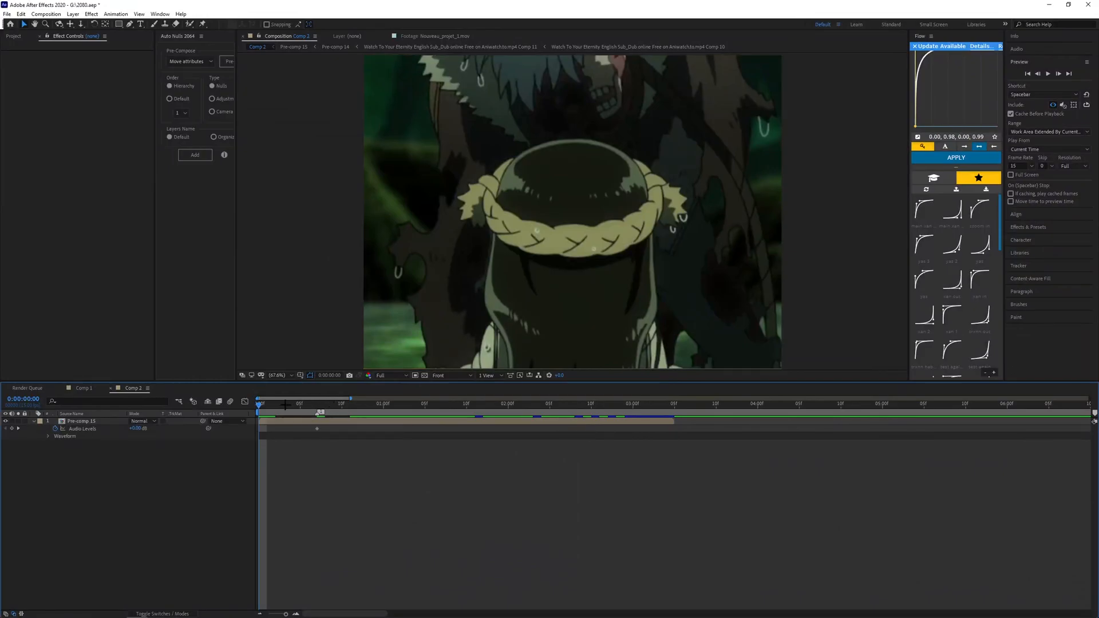
# Add an adjustment layer above Pre-comp 15 and search effects for 'warpbub'
pyautogui.click(365, 403)
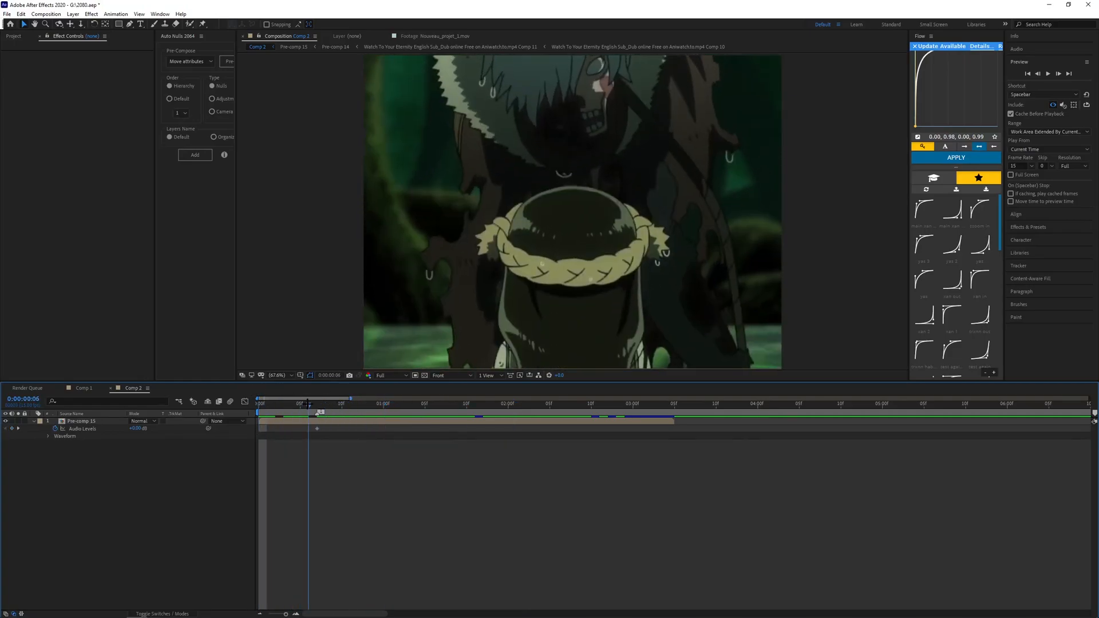
pyautogui.click(316, 403)
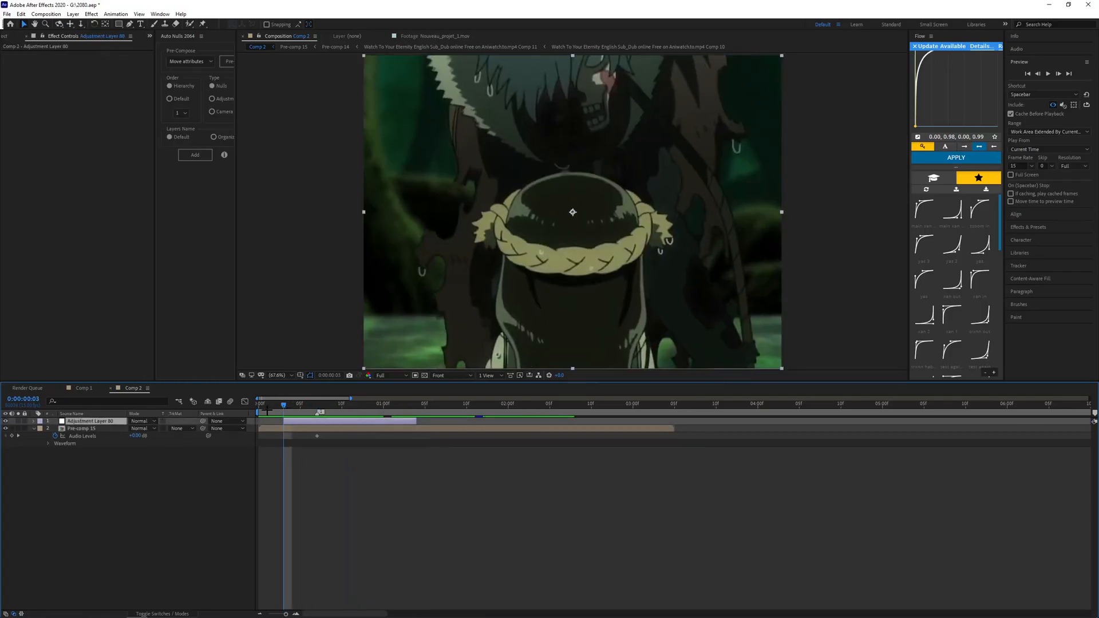
pyautogui.write('warpbub')
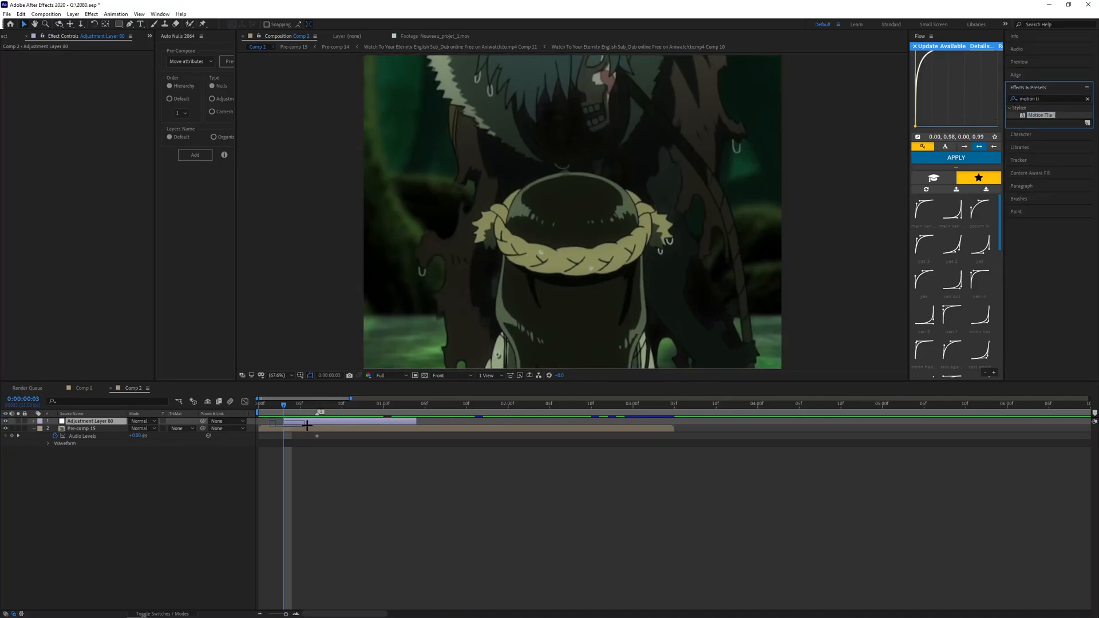
# Apply Motion Tile to the new adjustment layer and start another effects search
pyautogui.click(82, 428)
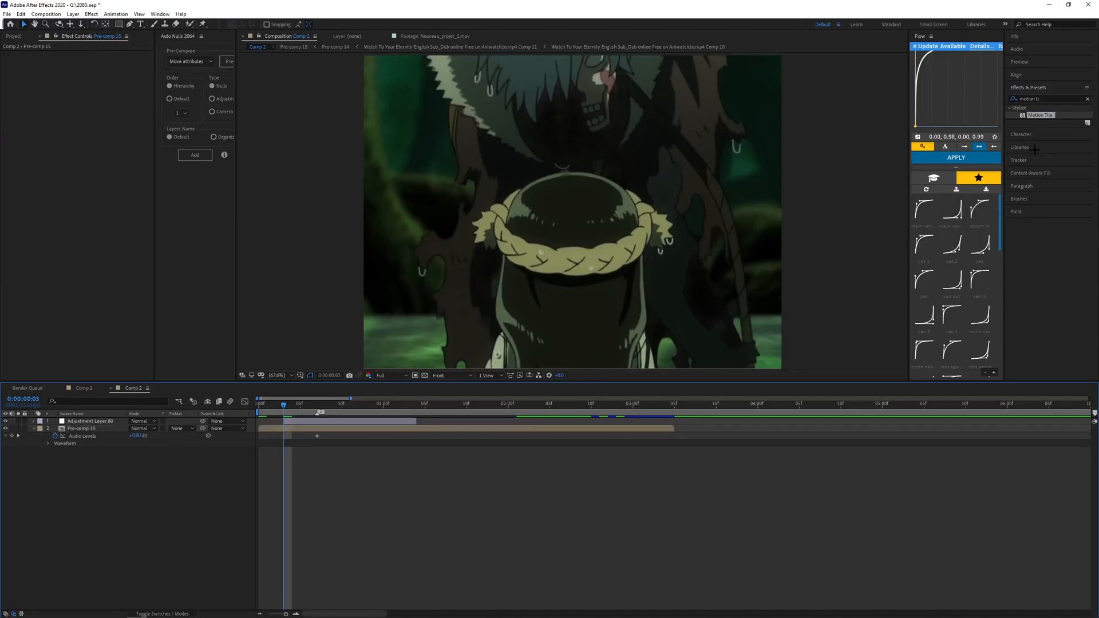
pyautogui.click(88, 421)
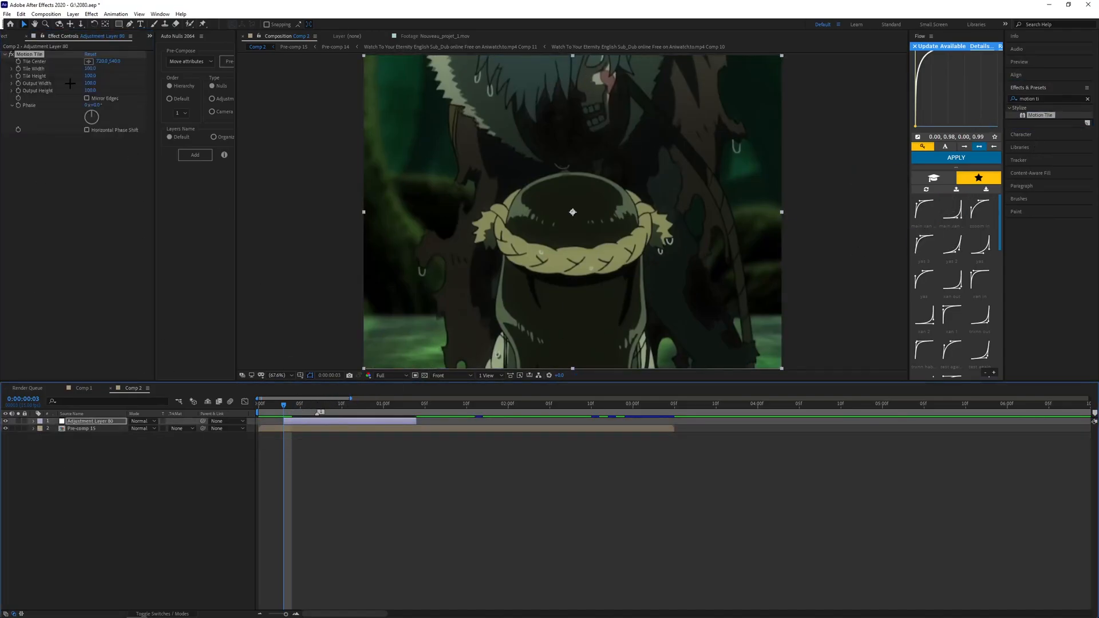
pyautogui.click(90, 82)
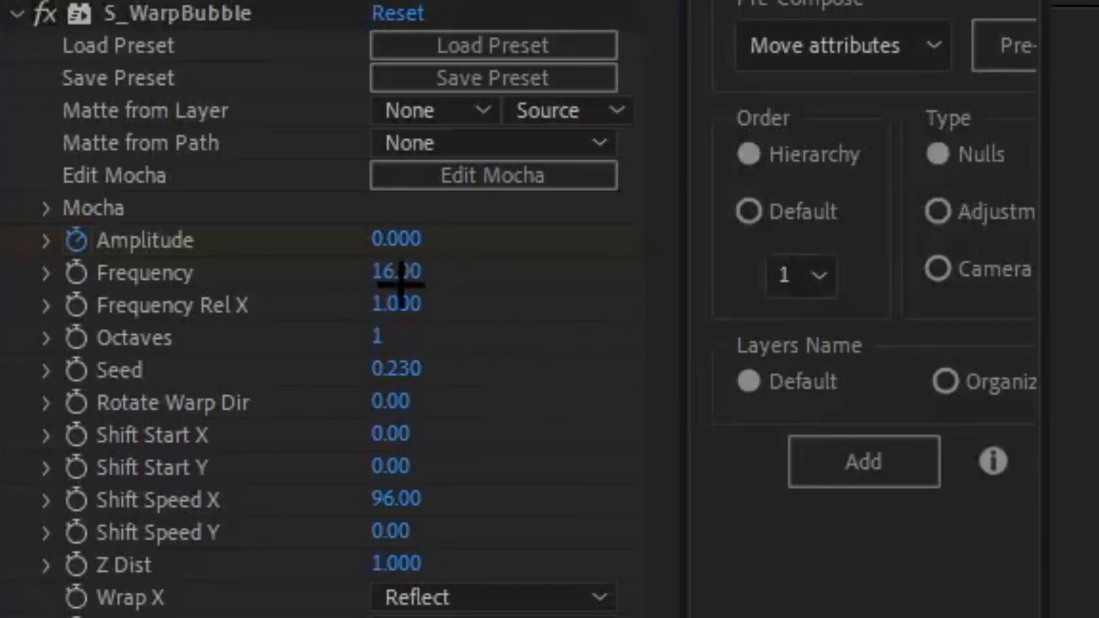
# Edit S_WarpBubble's Frequency (0.35) and Shift Speed X values in Effect Controls
pyautogui.doubleClick(394, 272)
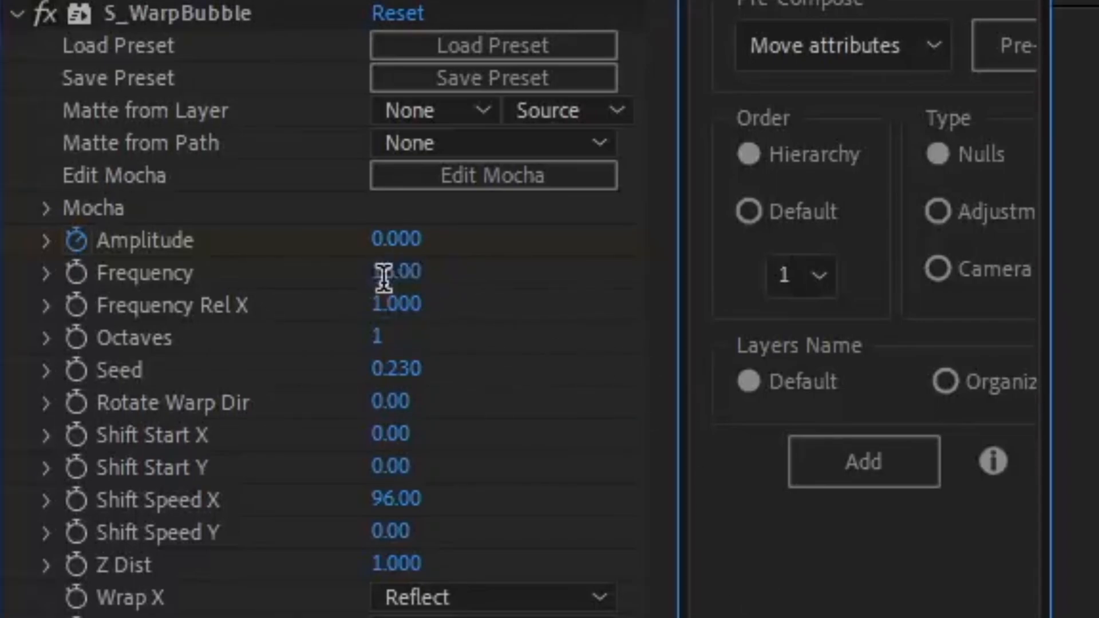
pyautogui.doubleClick(396, 272)
pyautogui.write('0.35')
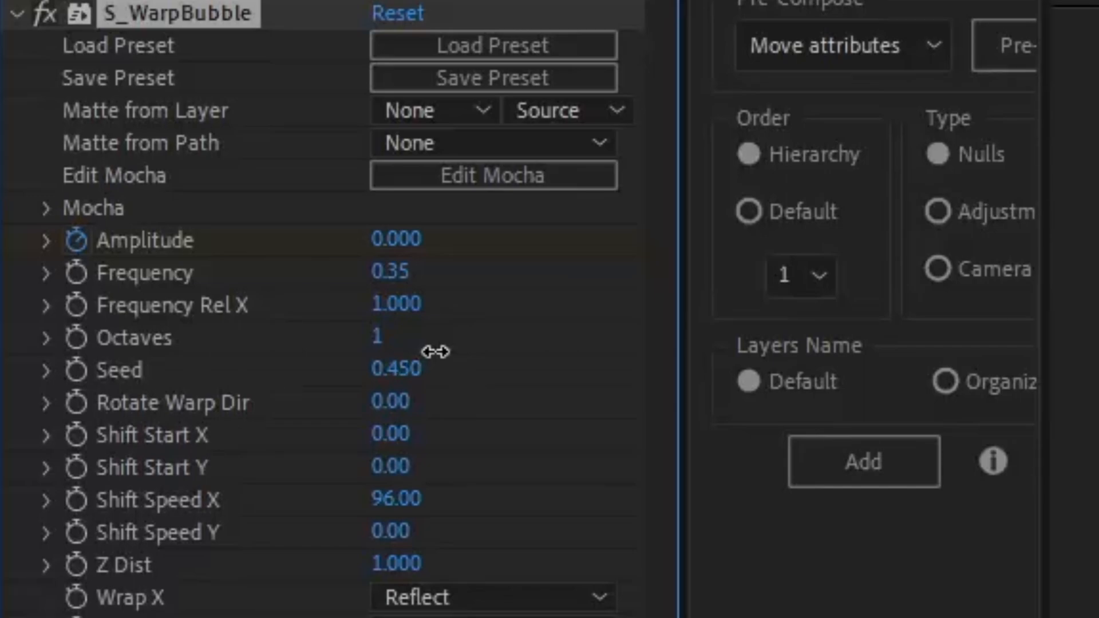
pyautogui.doubleClick(393, 499)
pyautogui.write('3850')
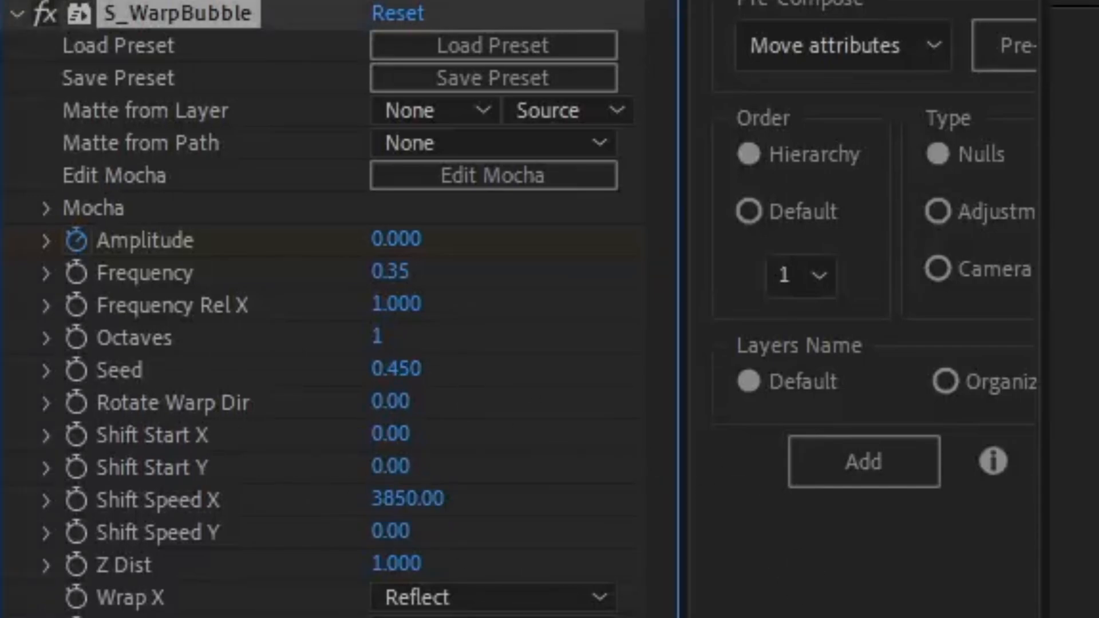
pyautogui.write('317')
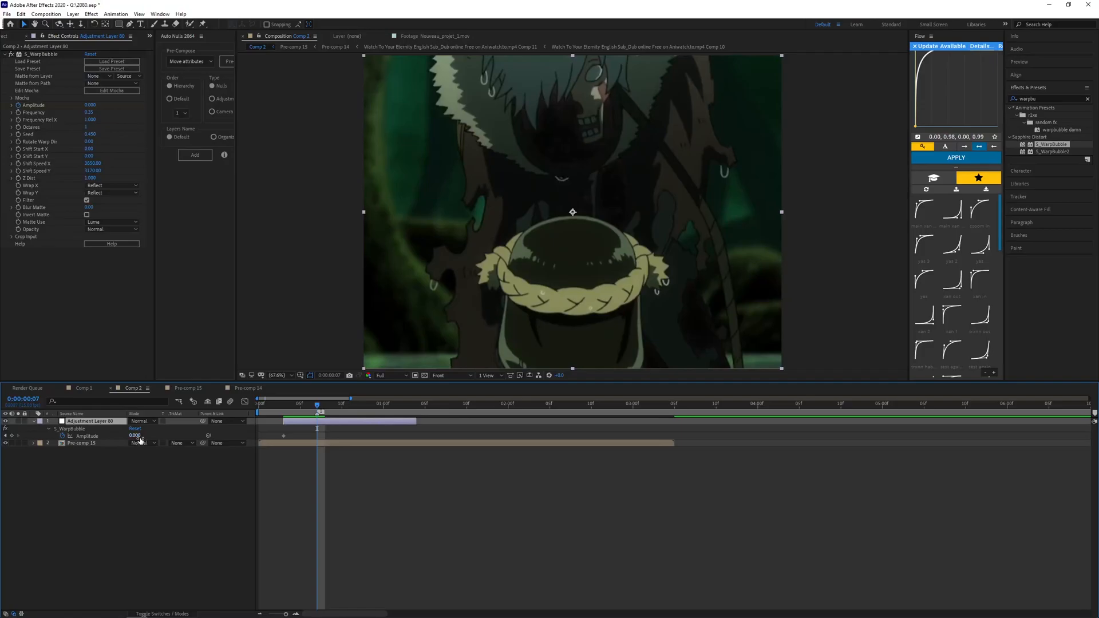
# Enter 1.000 as the S_WarpBubble Amplitude keyframe value
pyautogui.write('1.000')
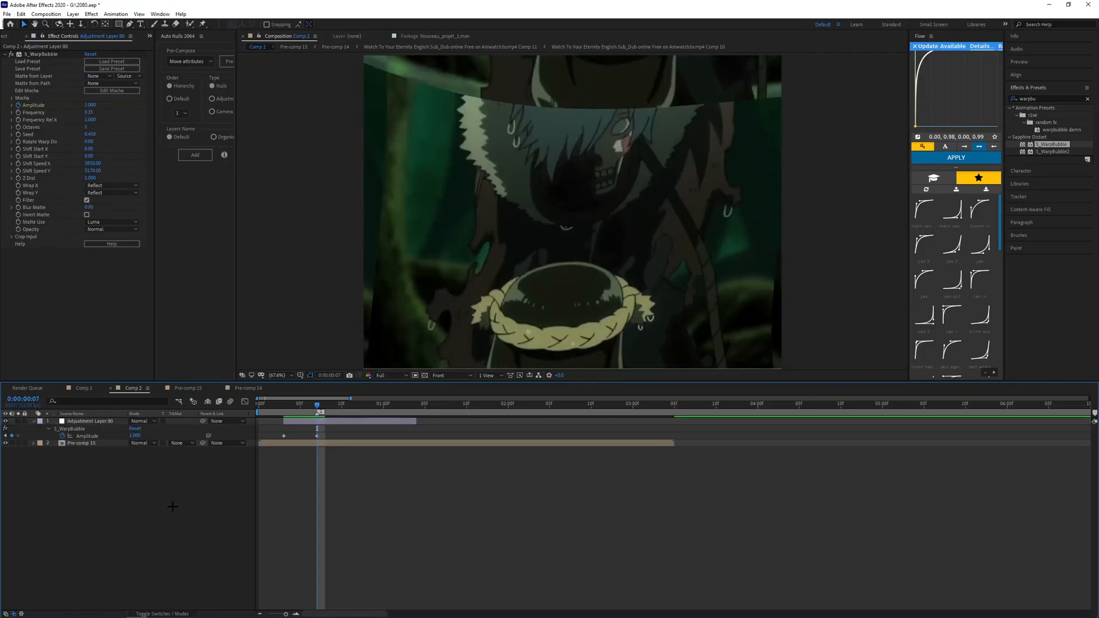
pyautogui.click(84, 443)
pyautogui.write('s_shak')
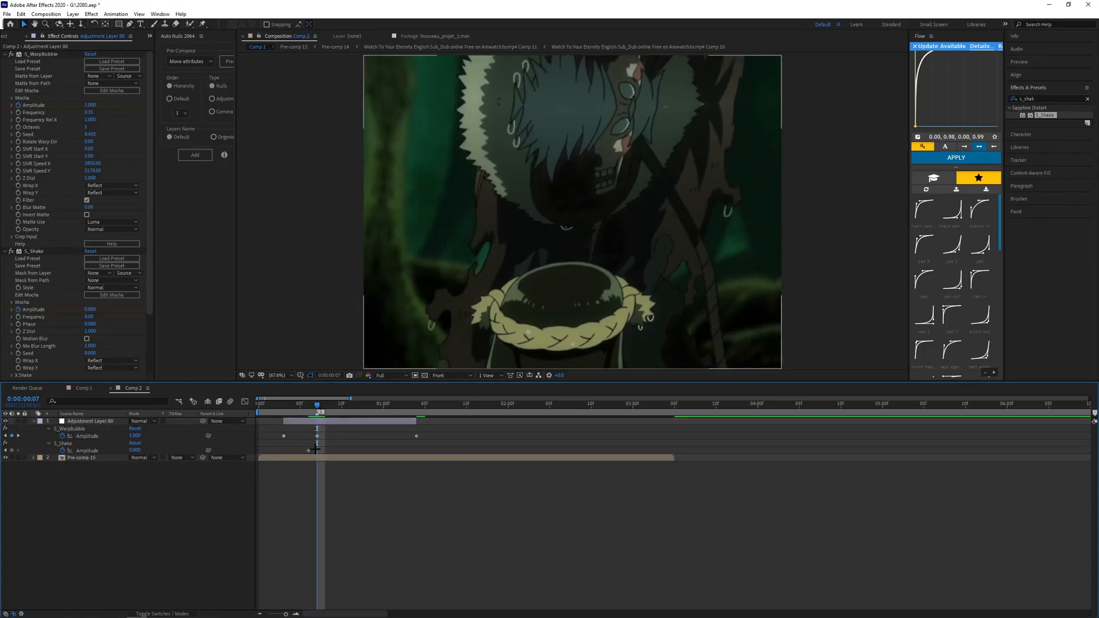
# Expand S_Shake's X, Y and Z Shake groups to set each Rand Amp to 25
pyautogui.click(324, 404)
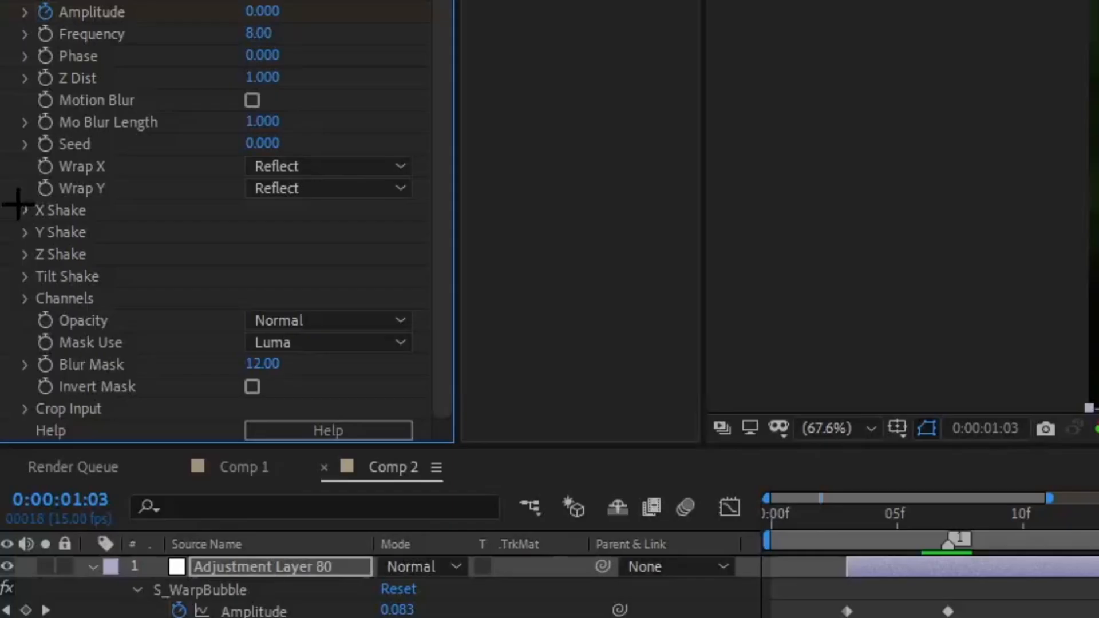
pyautogui.click(25, 210)
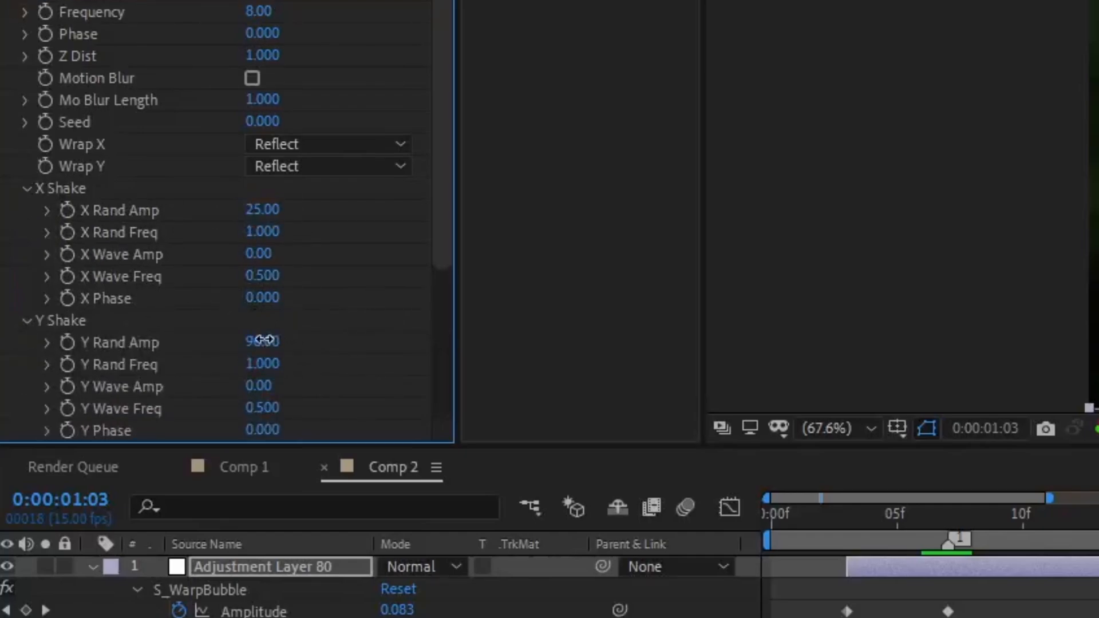
pyautogui.scroll(-3)
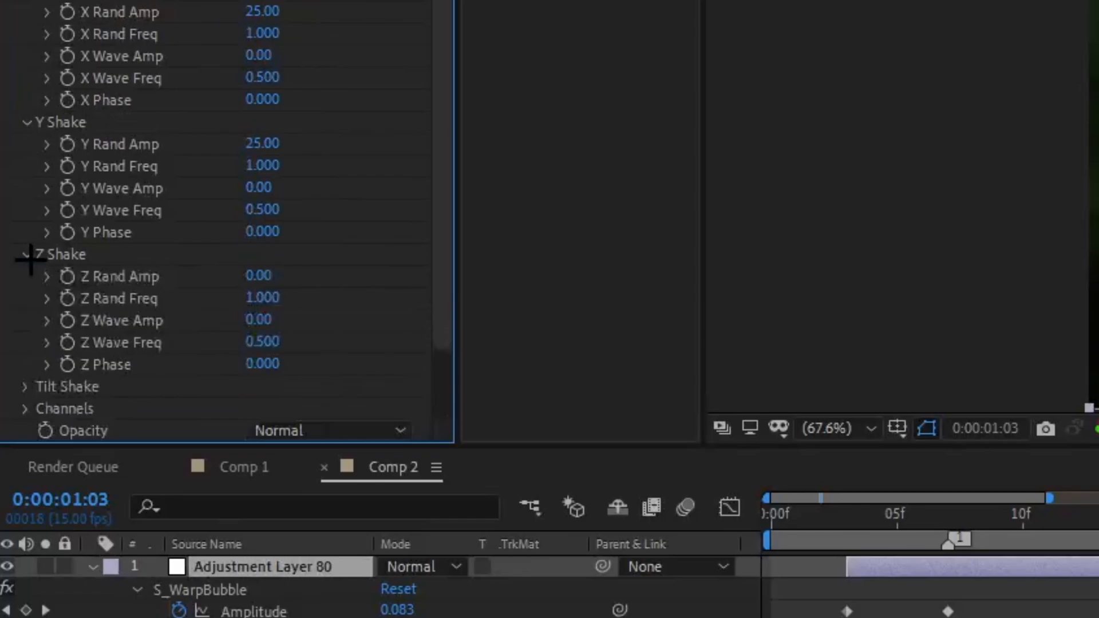
pyautogui.scroll(-3)
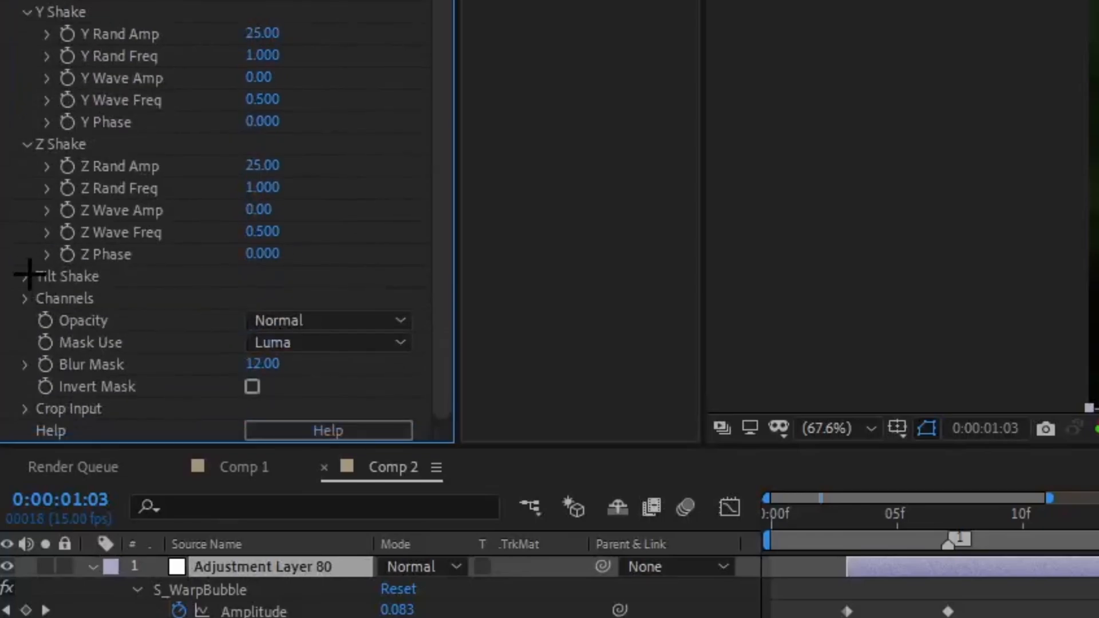
pyautogui.click(27, 275)
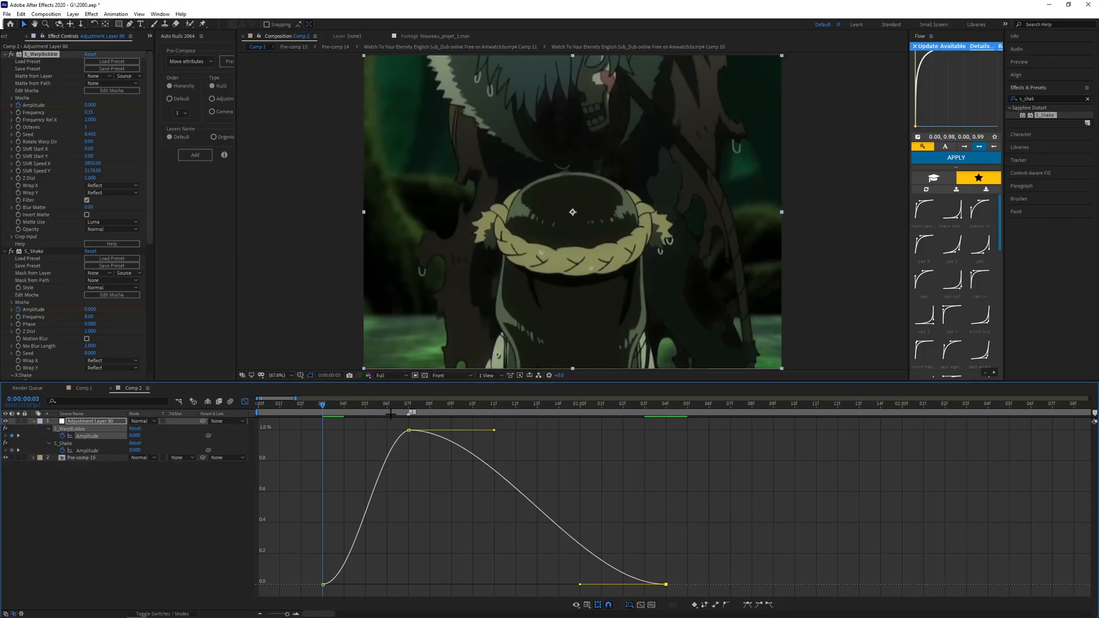
# Drag an Amplitude Bezier handle in the Graph Editor to reshape the easing curve
pyautogui.moveTo(491, 431); pyautogui.dragTo(518, 441)
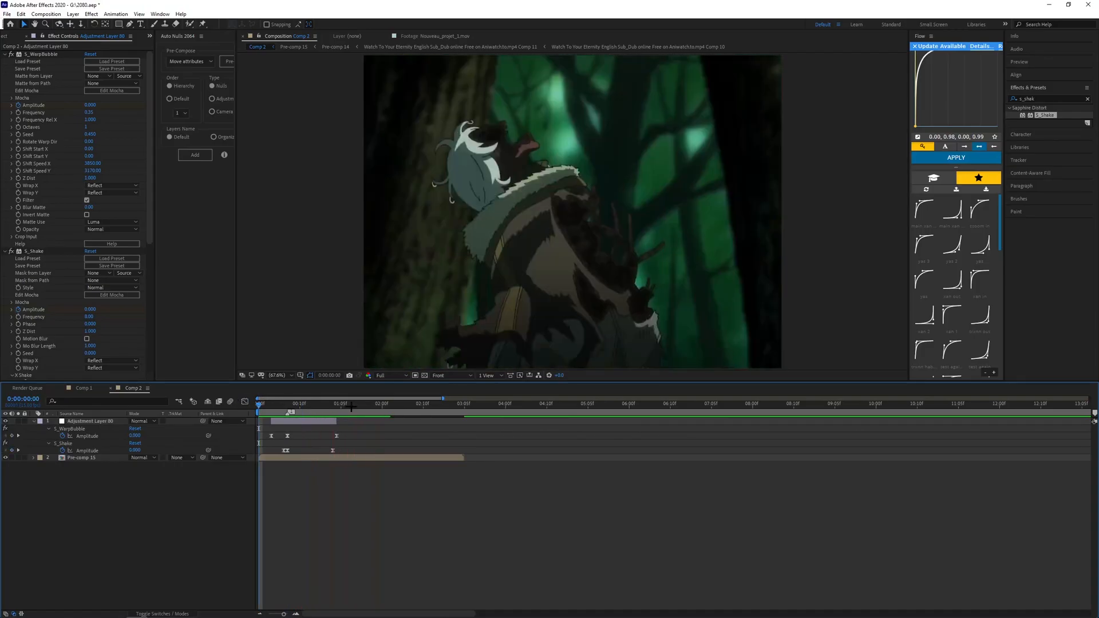
pyautogui.click(452, 403)
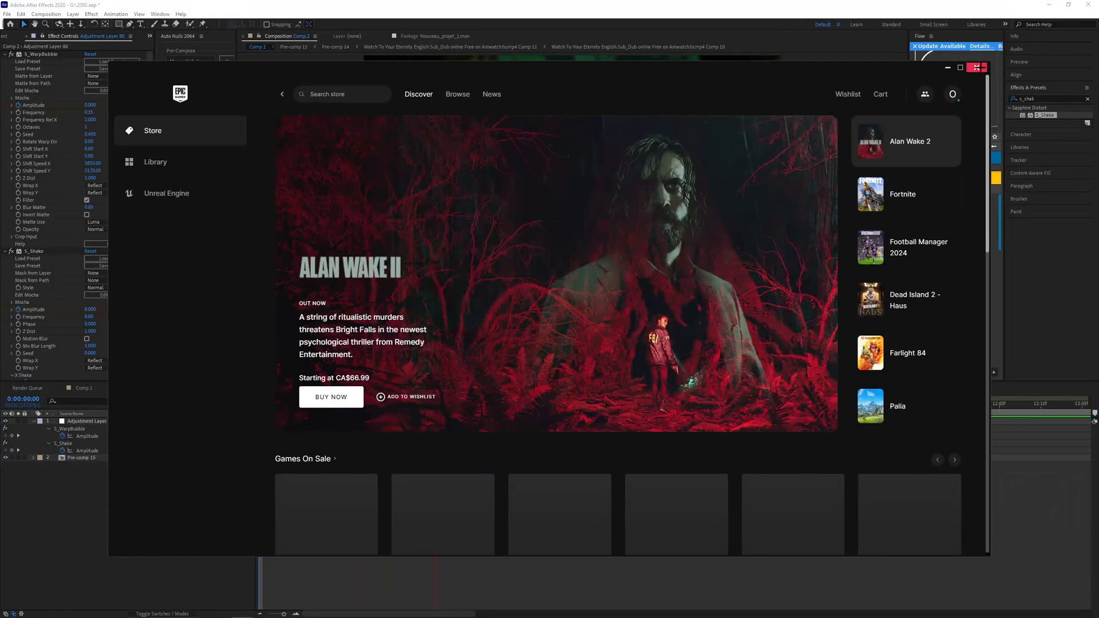
pyautogui.click(977, 68)
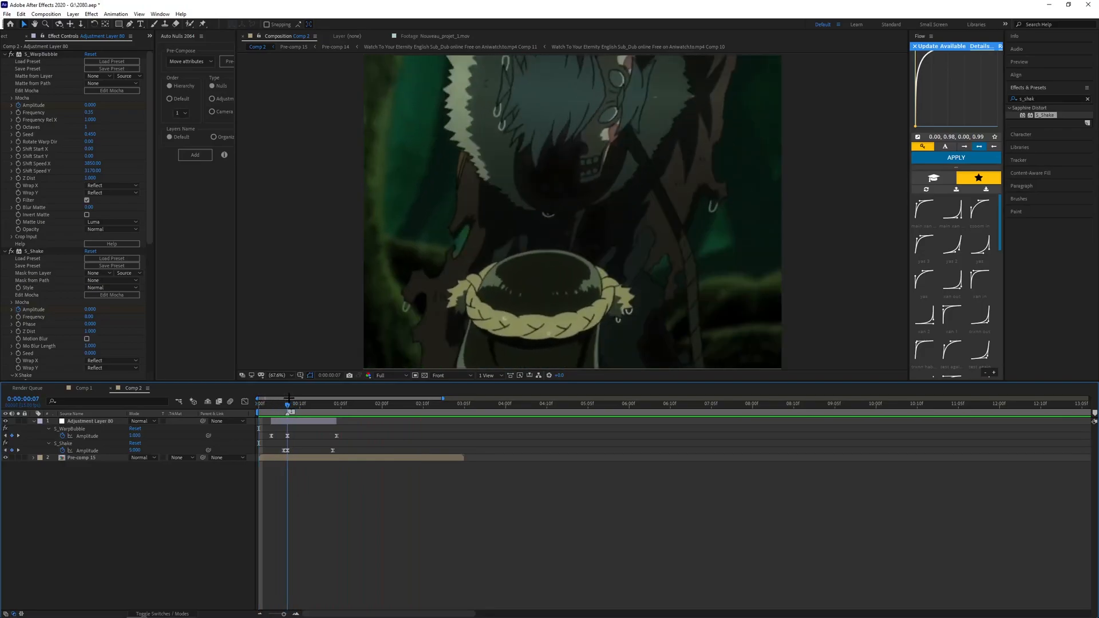
# Start and stop a preview of Comp 2's warp and shake animation
pyautogui.click(325, 403)
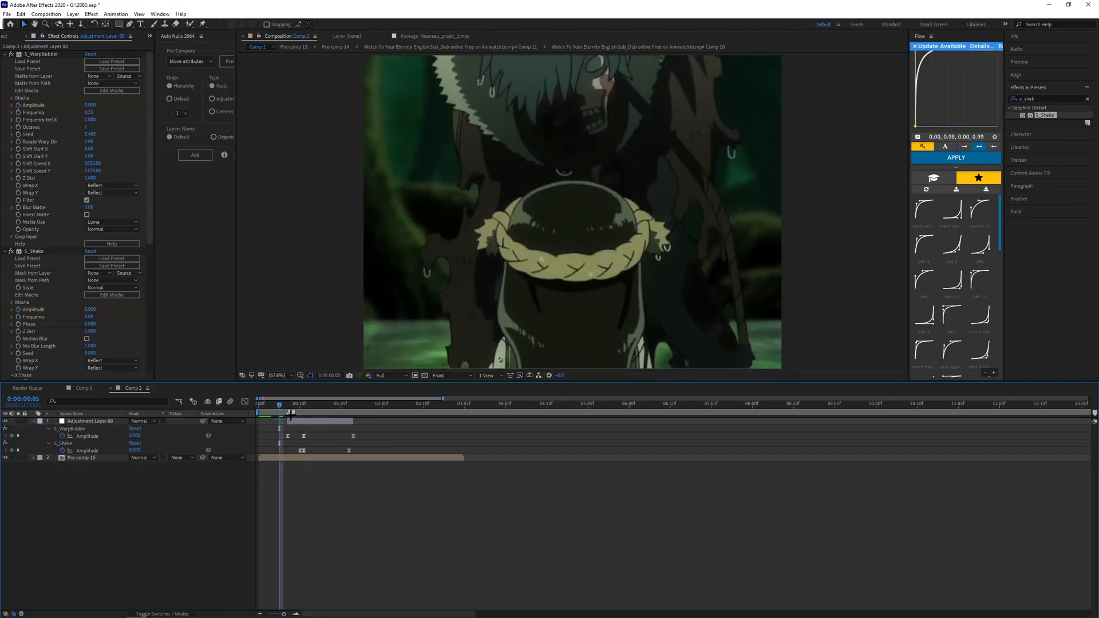
pyautogui.click(316, 403)
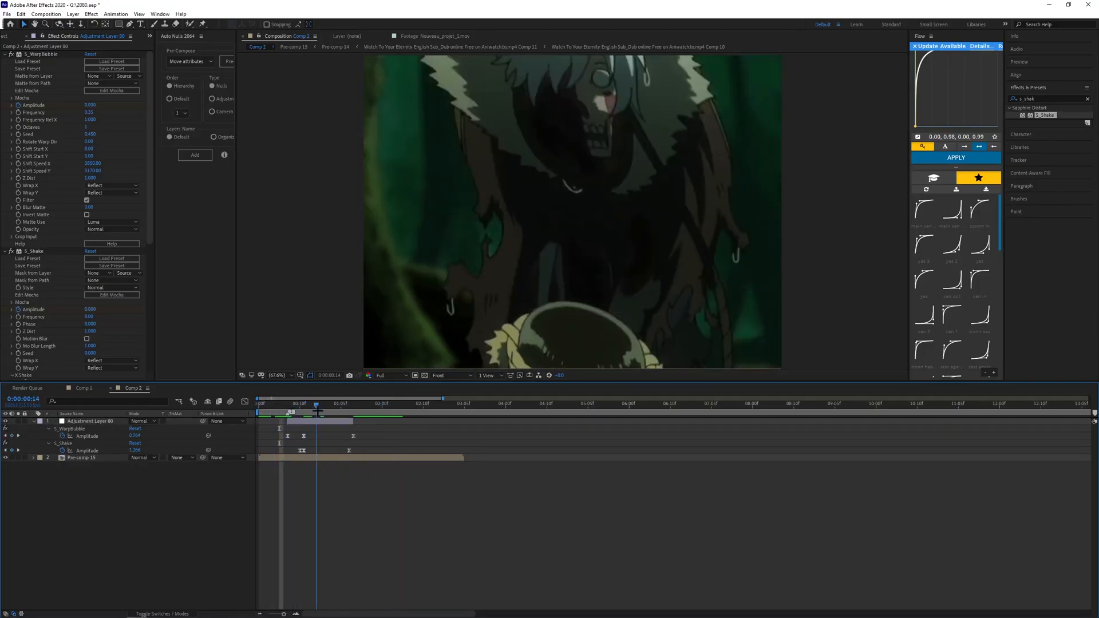